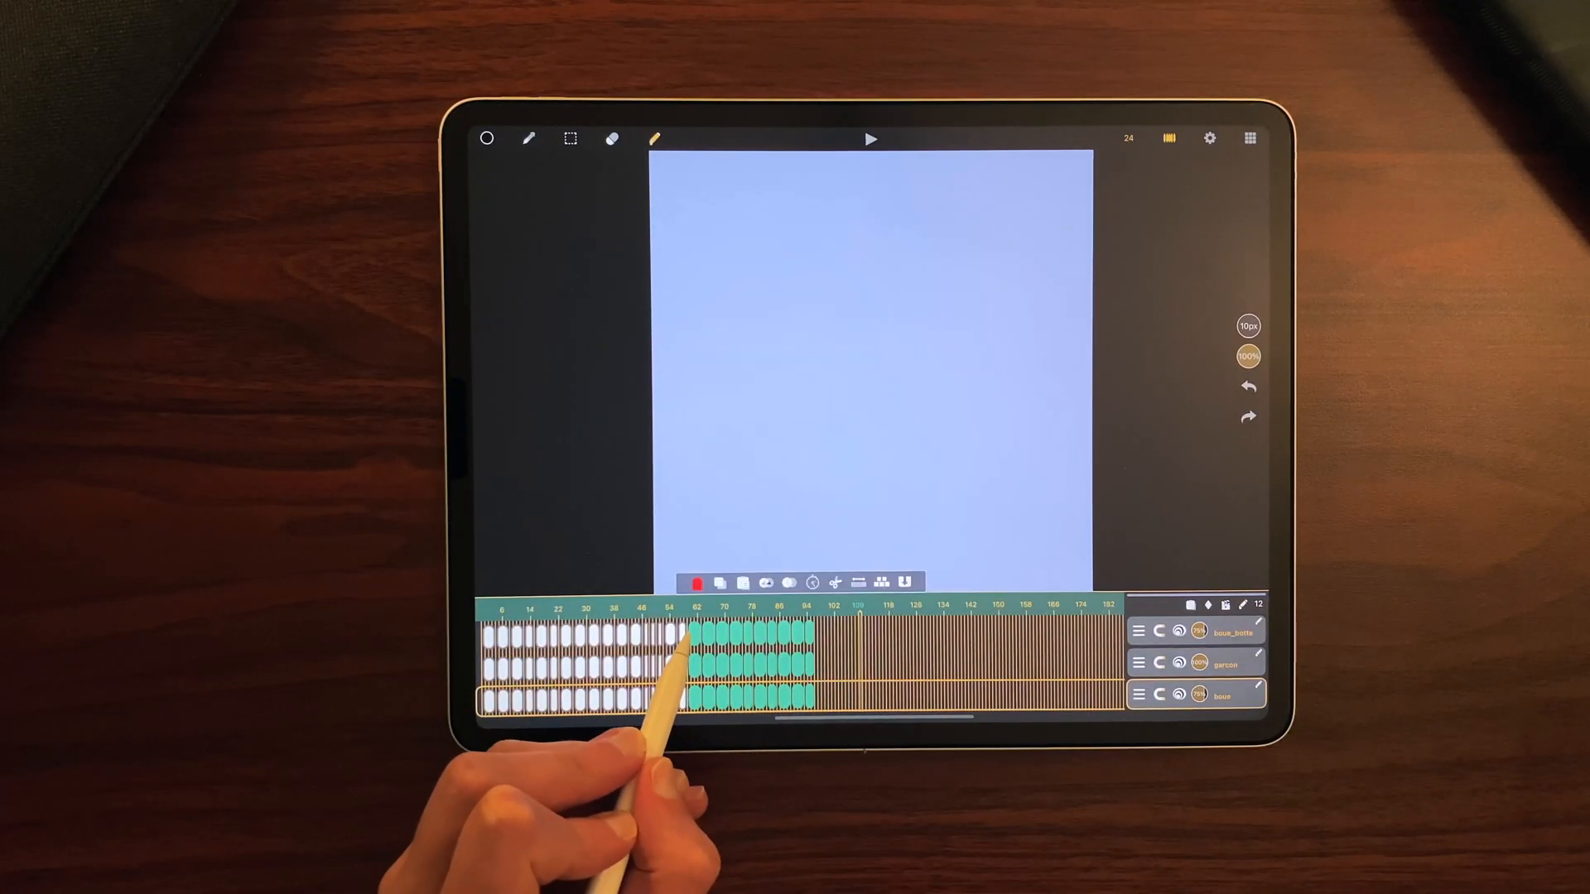
Step: Duplicate the selected timeline frames once with their drawings and once as empty frames
click(765, 582)
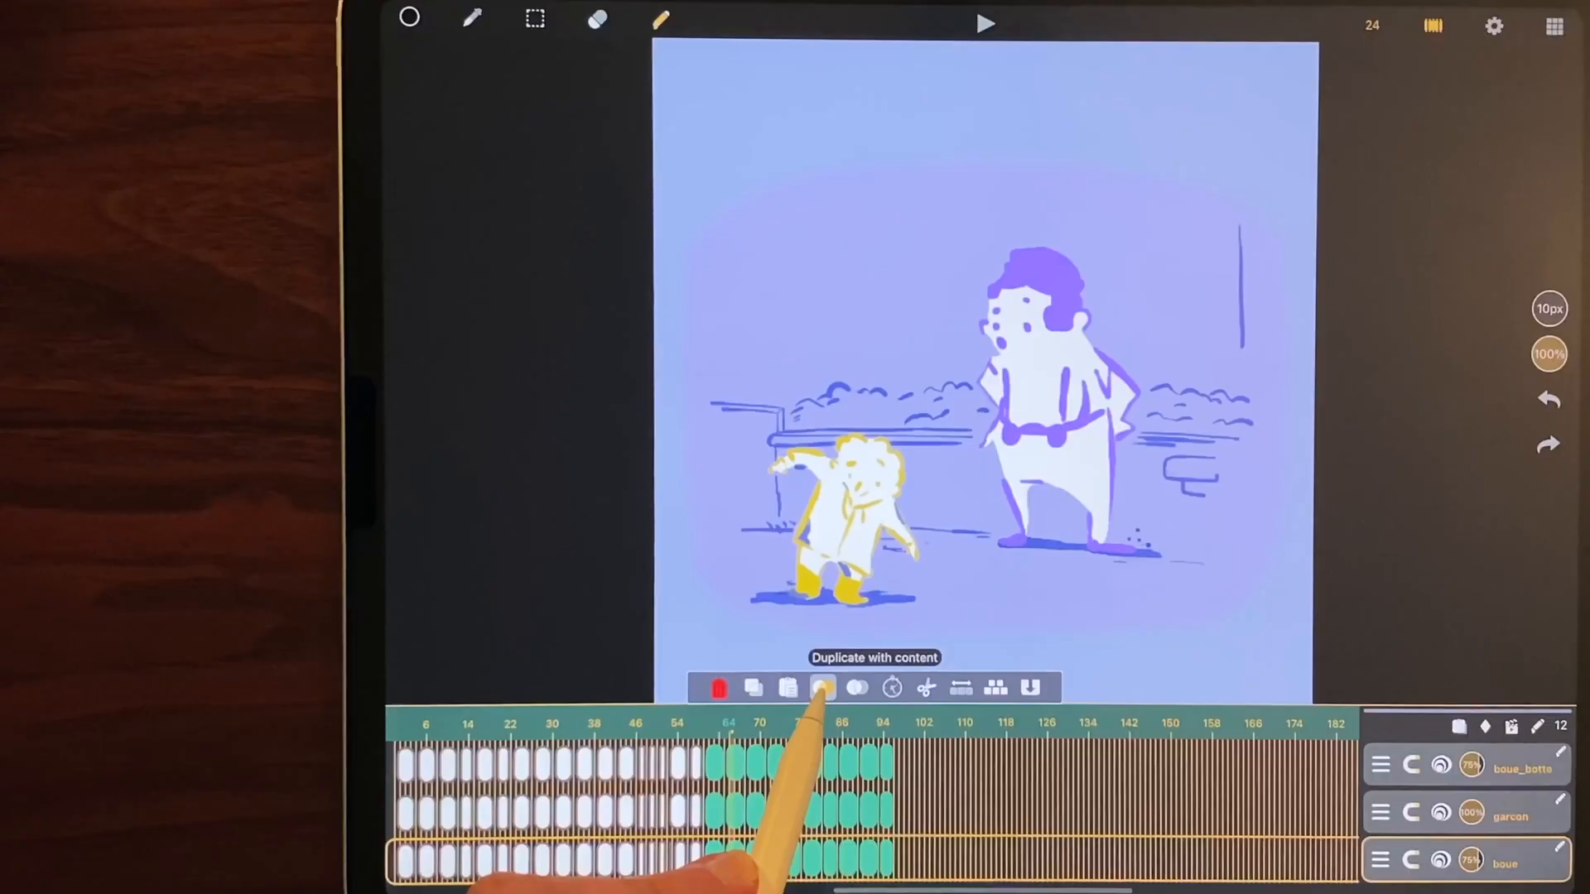
click(821, 688)
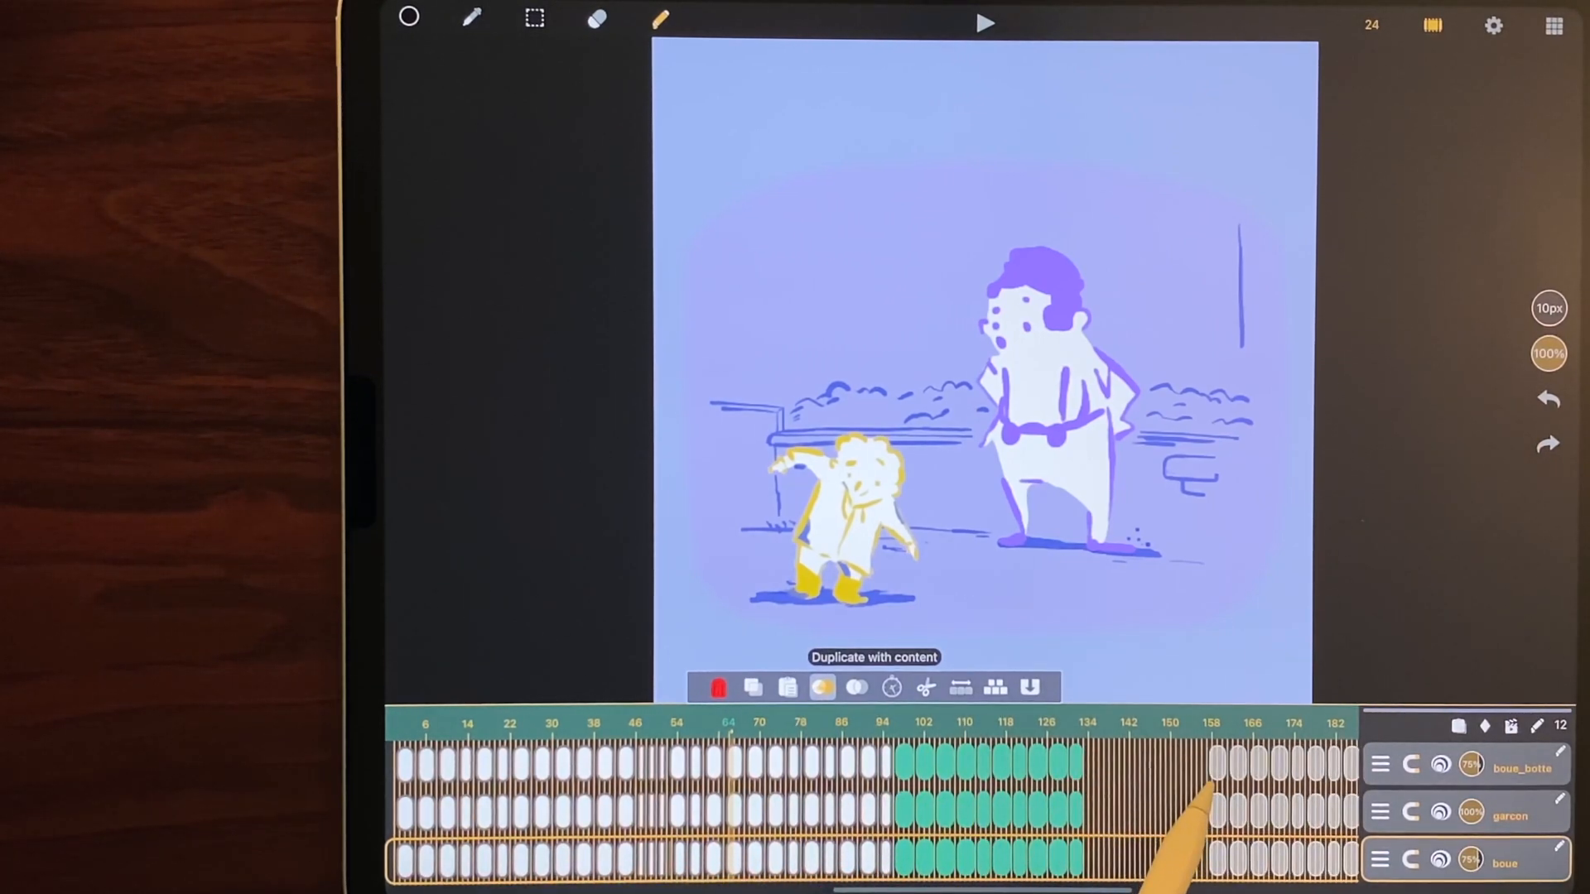
click(753, 687)
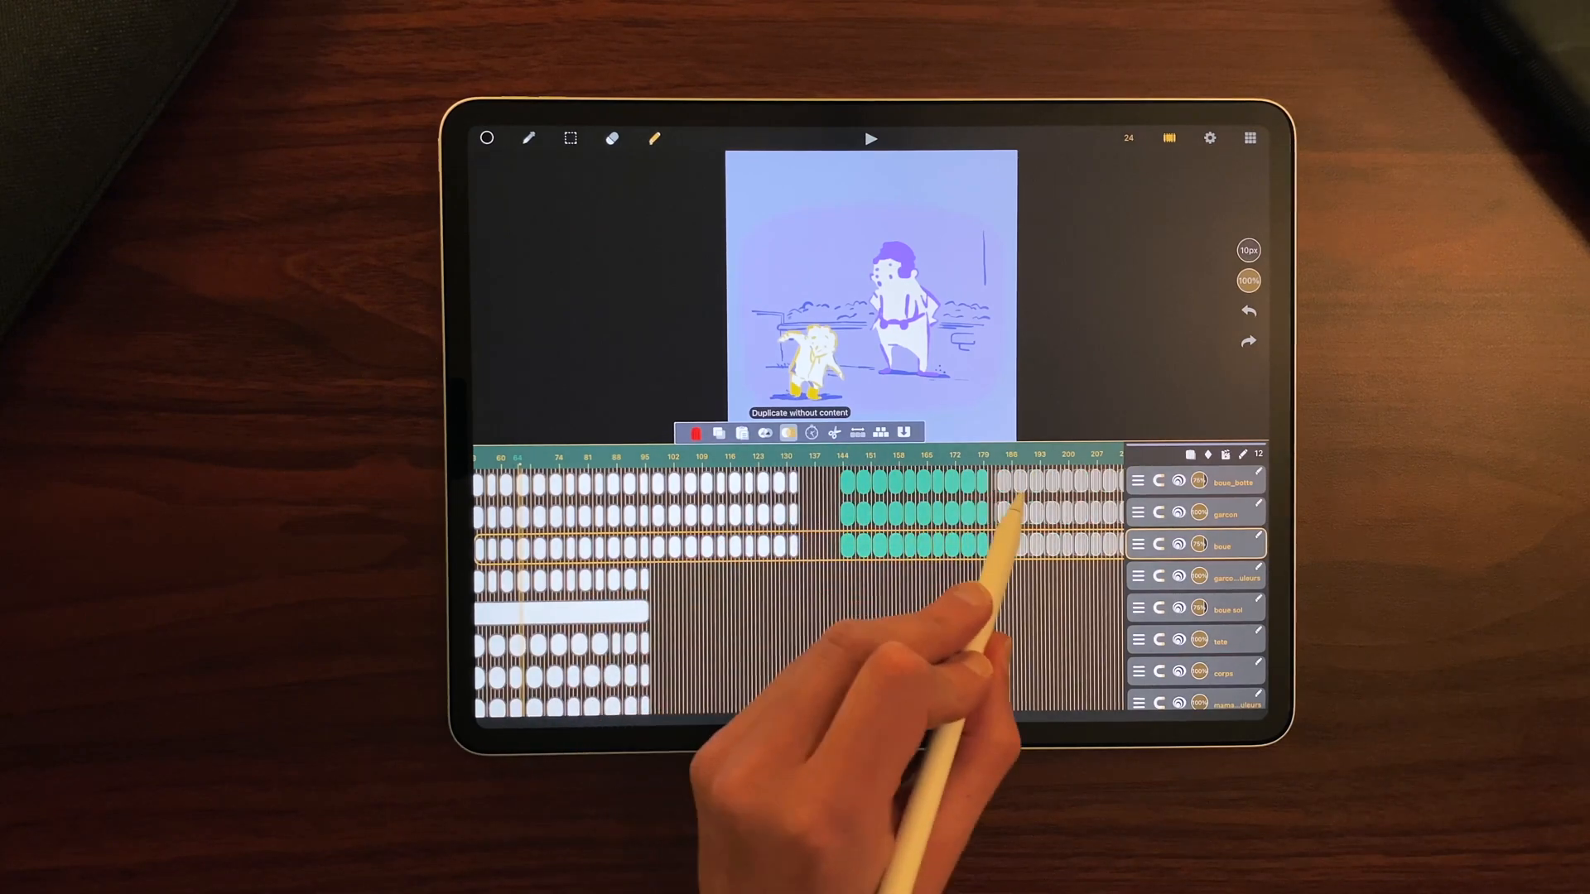
click(813, 433)
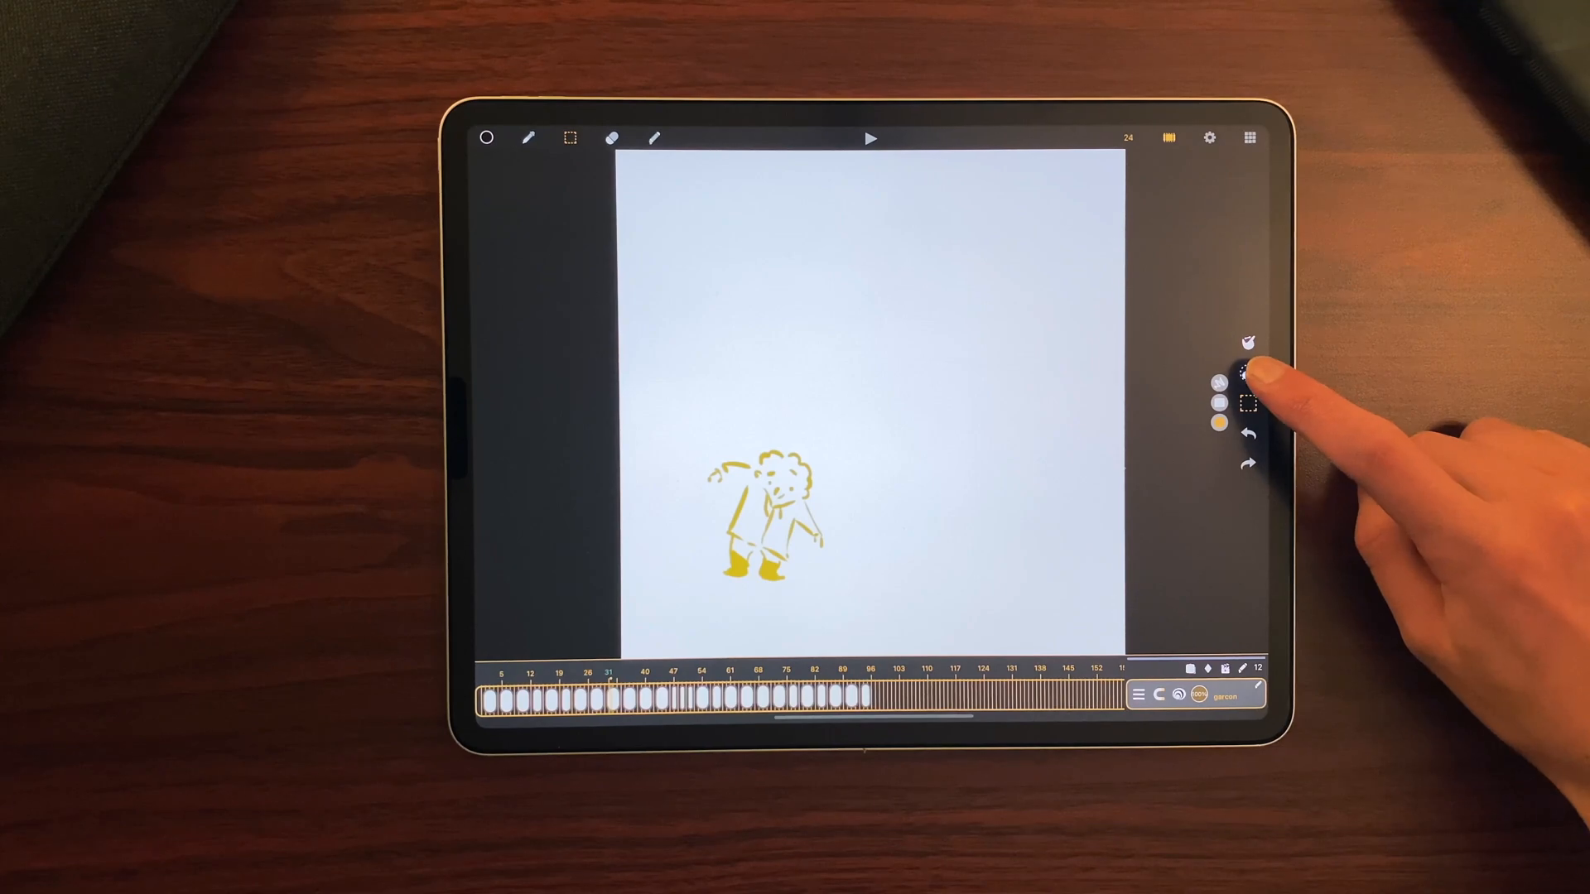
Step: Scale down and narrow the yellow boy drawing with the Transform box, then apply it
click(569, 139)
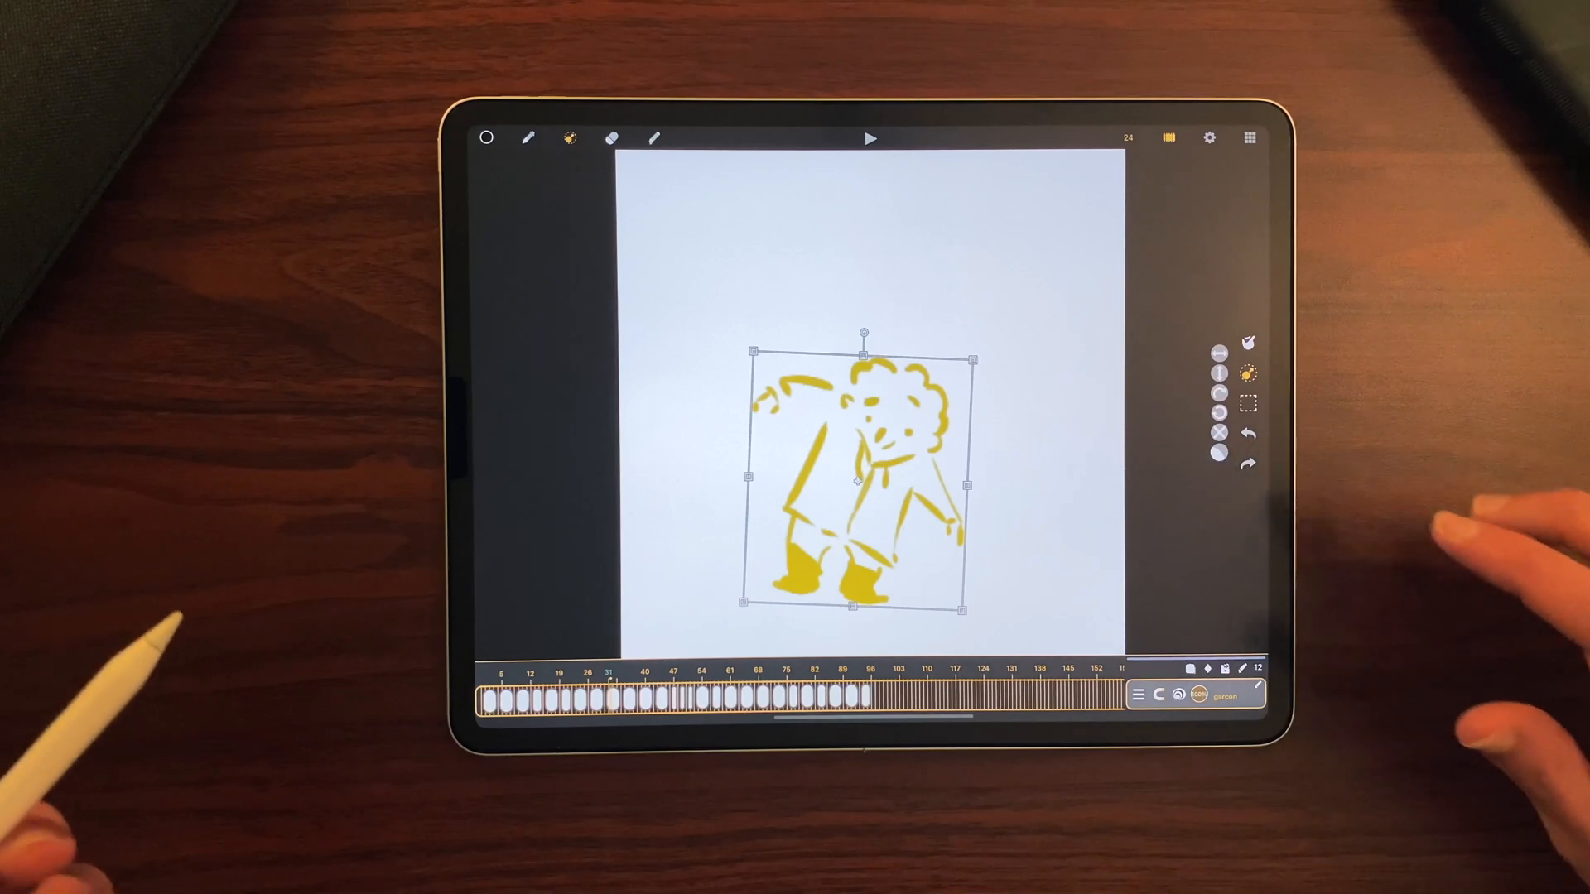
click(1248, 353)
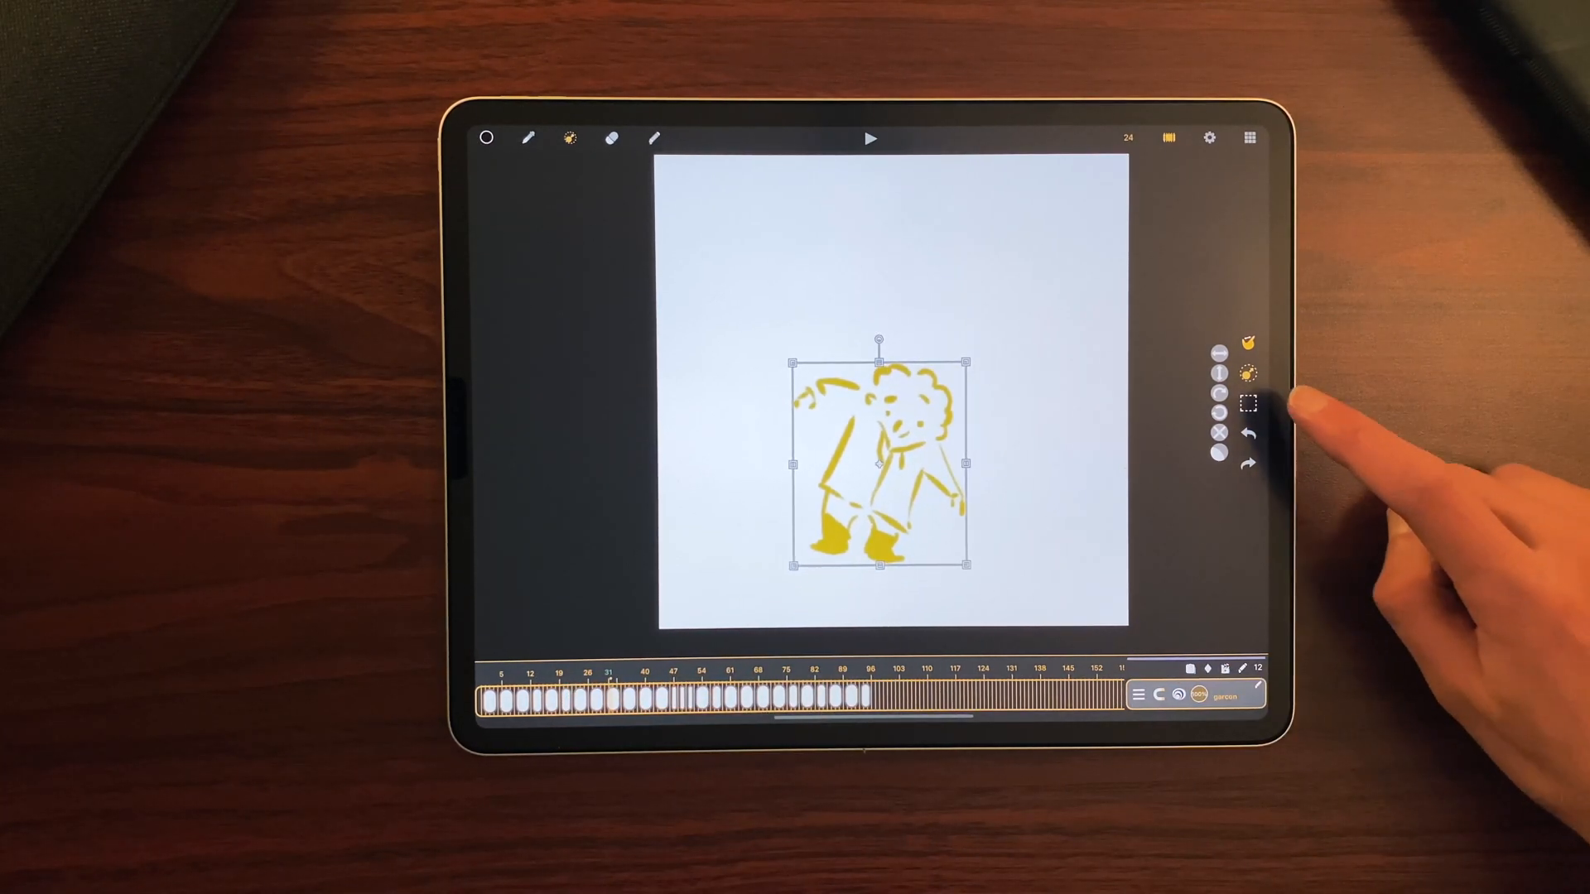
click(568, 138)
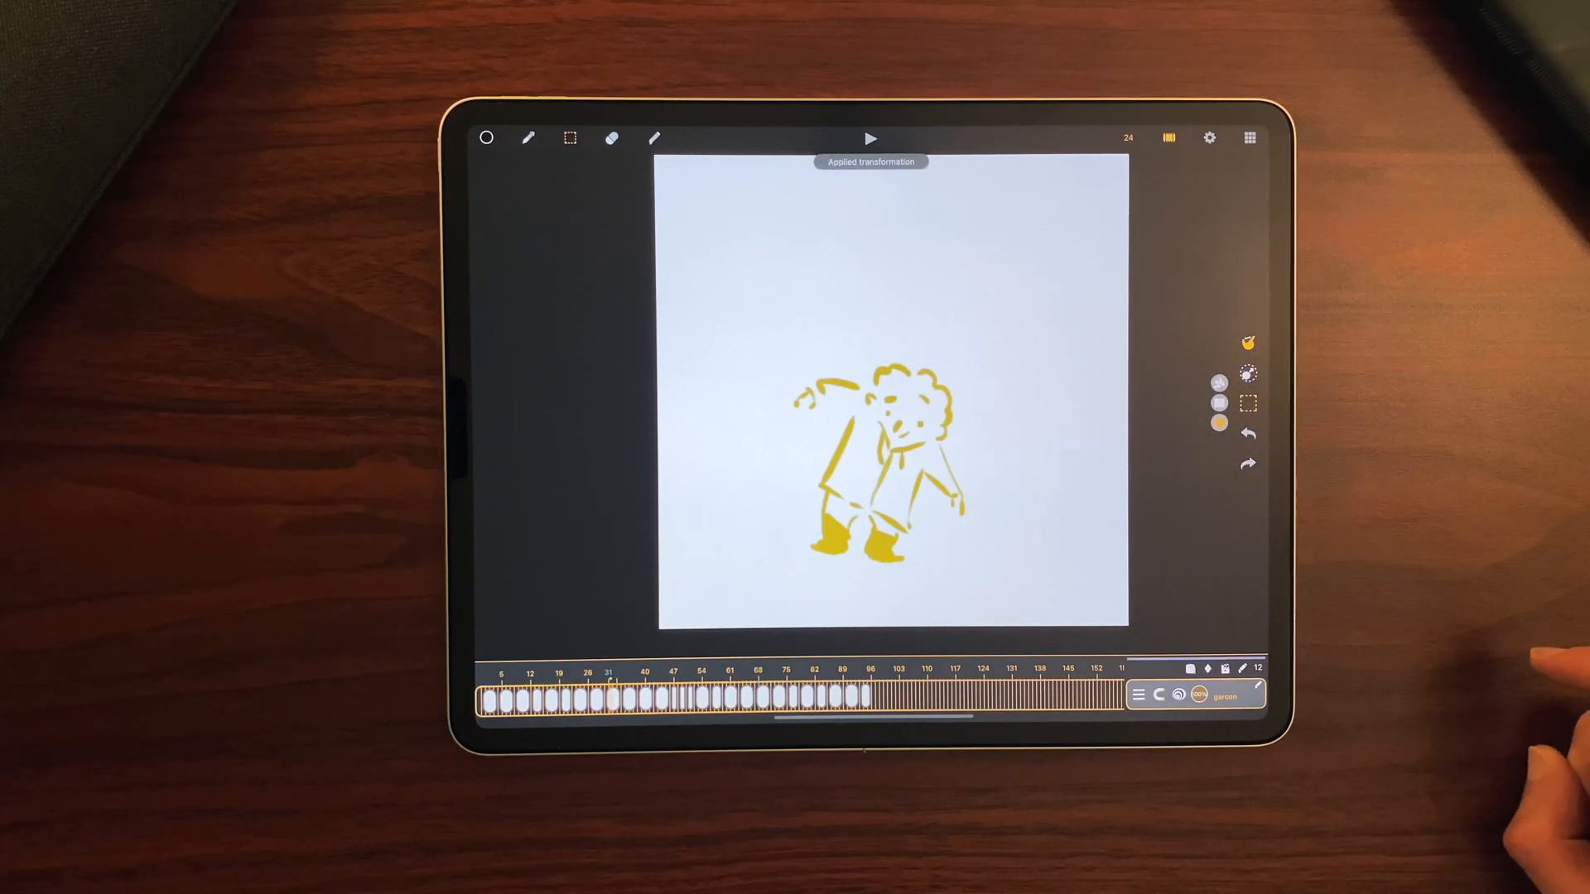
click(569, 140)
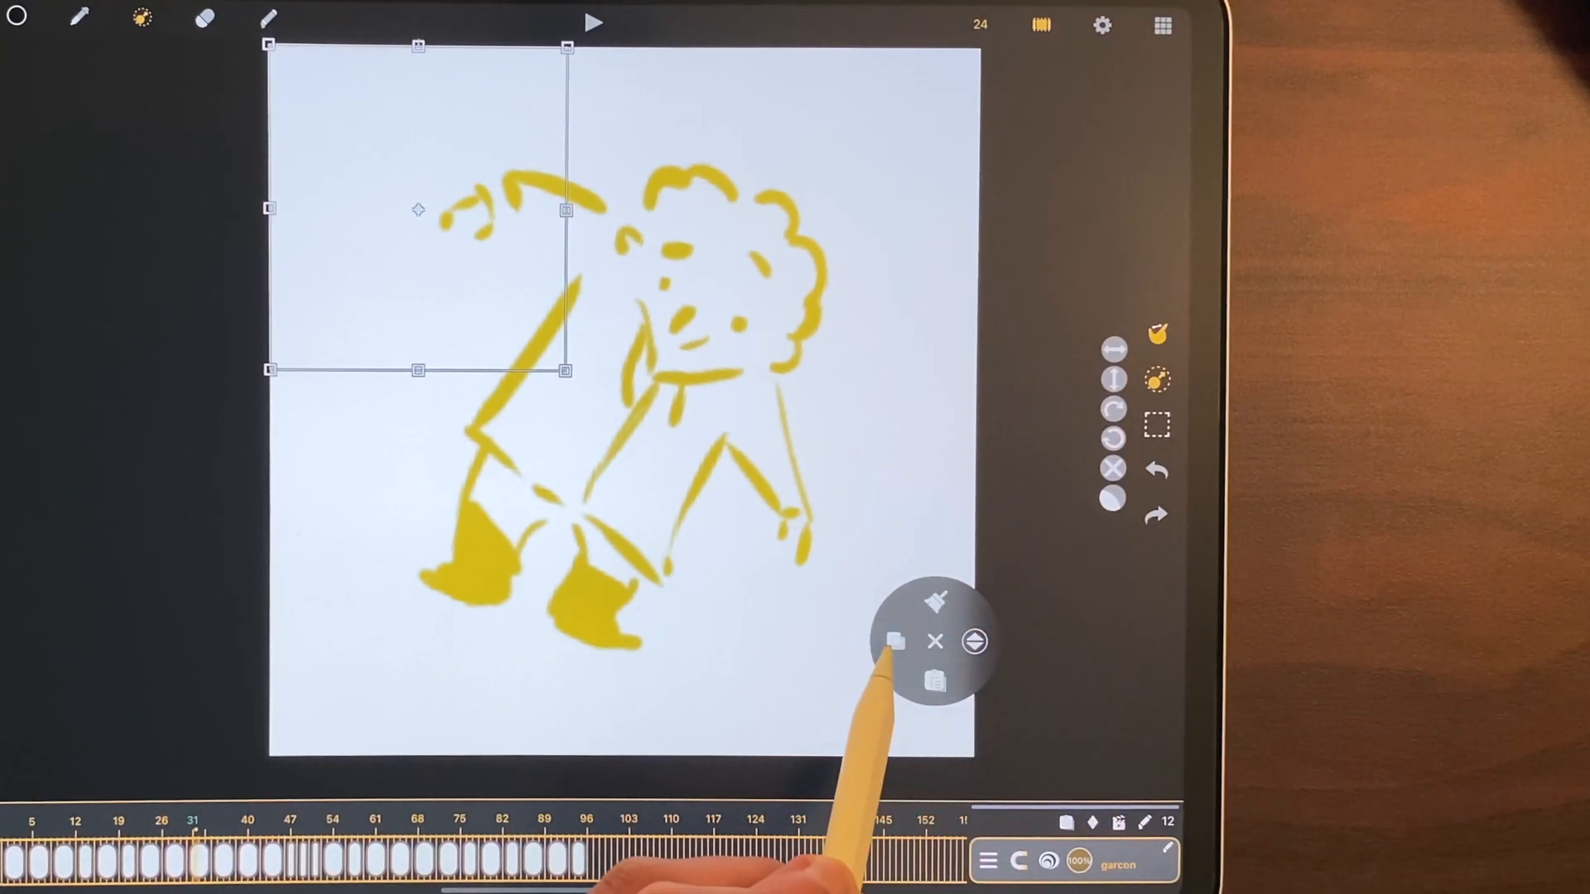
Step: Copy the rectangle-selected arm region of the boy drawing from the radial menu
click(893, 642)
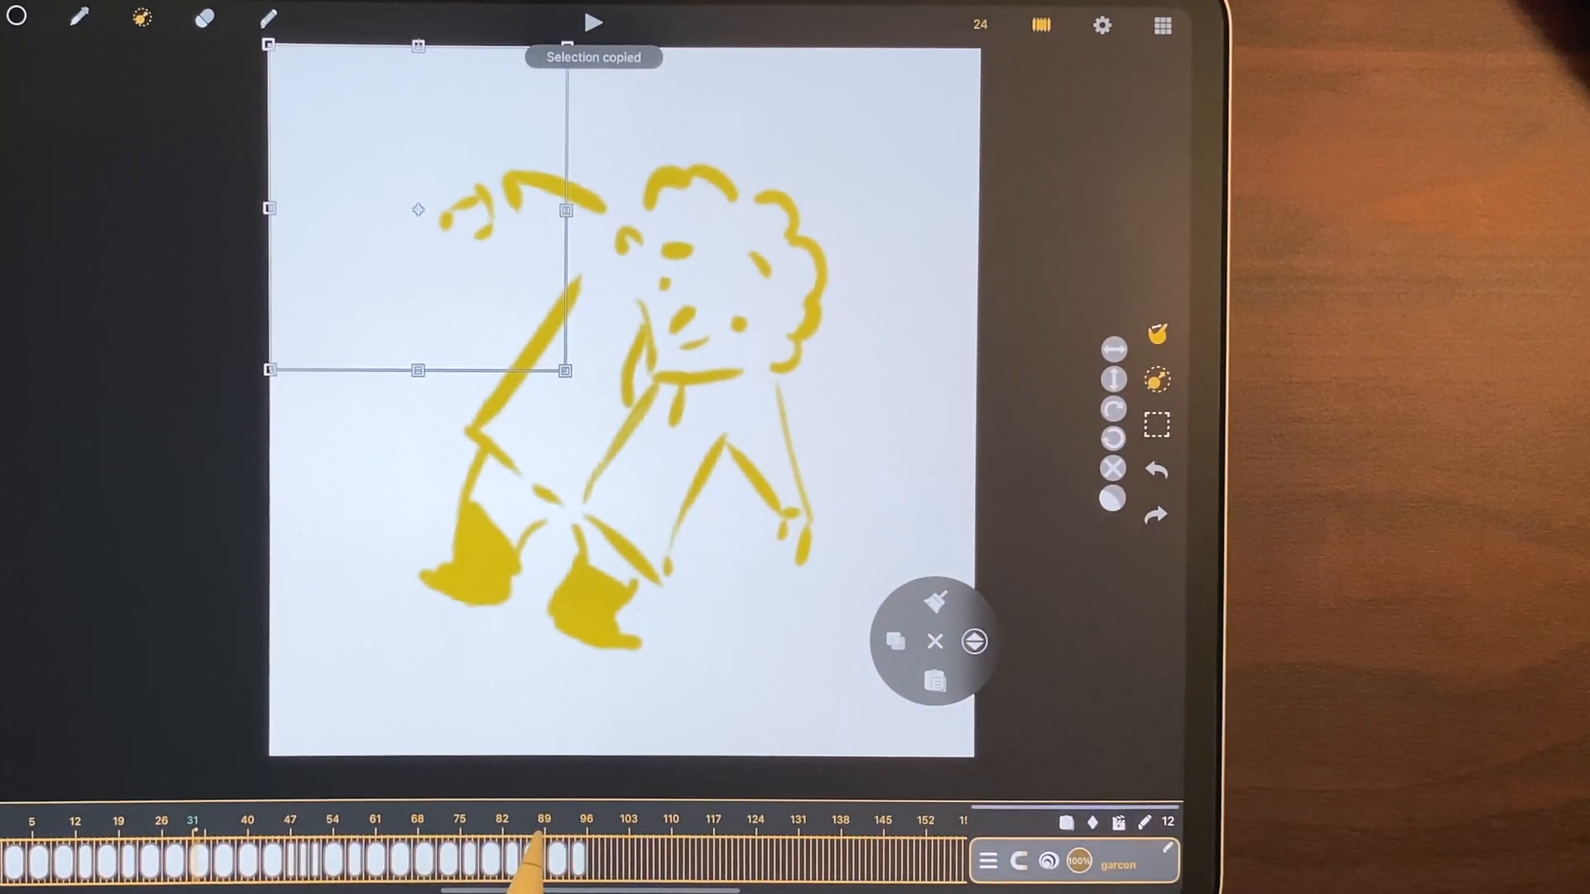
click(934, 681)
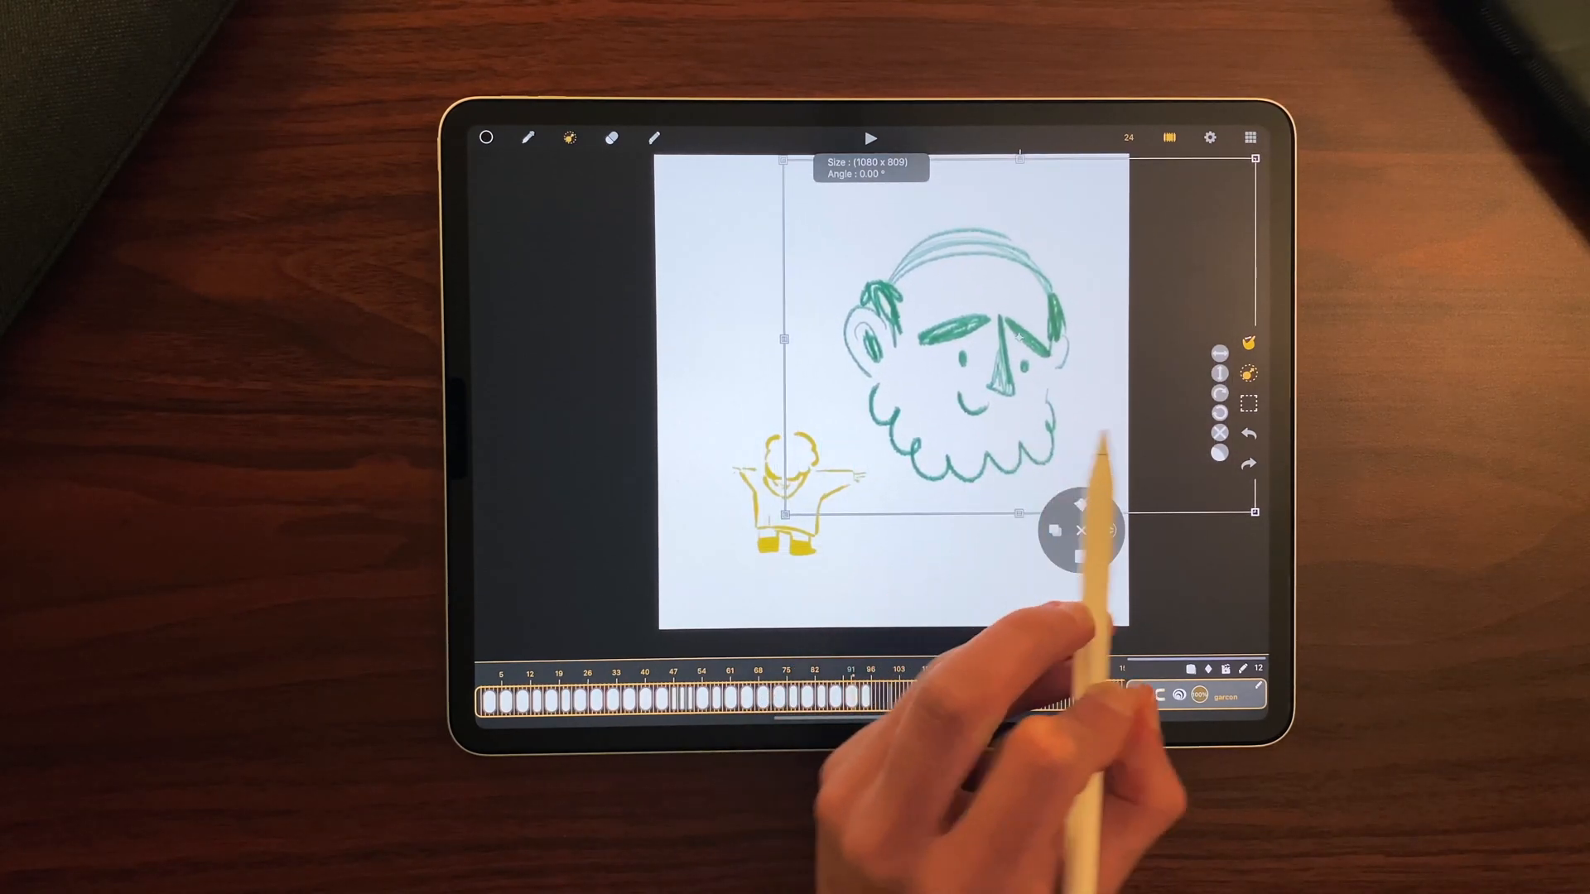
Step: Confirm the pasted green bearded face's placement beside the boy and close the menu
click(1080, 530)
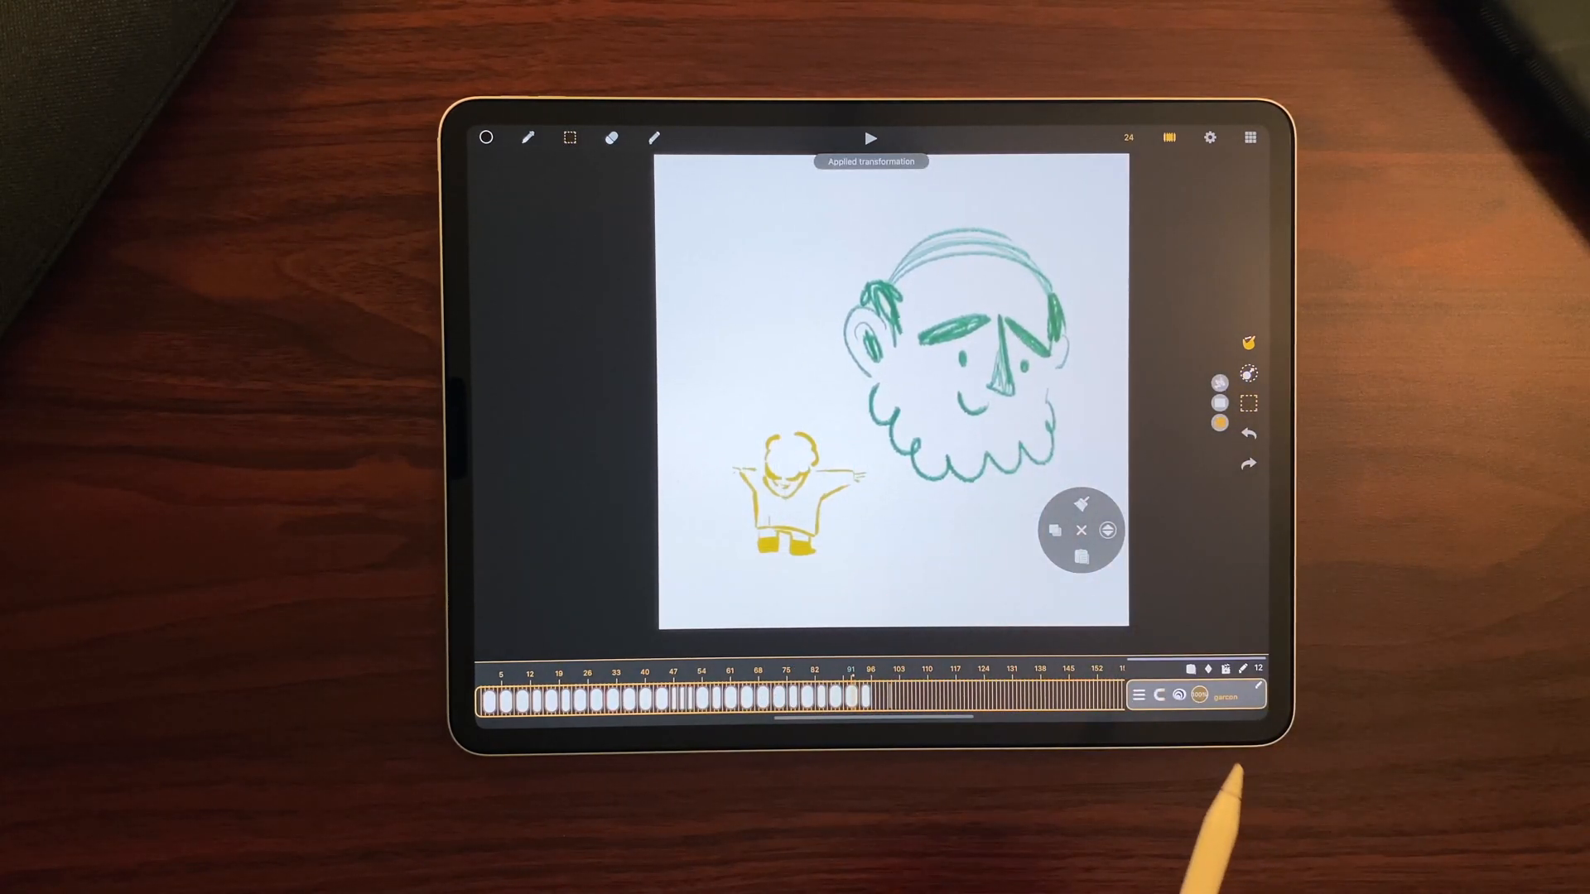
click(1080, 530)
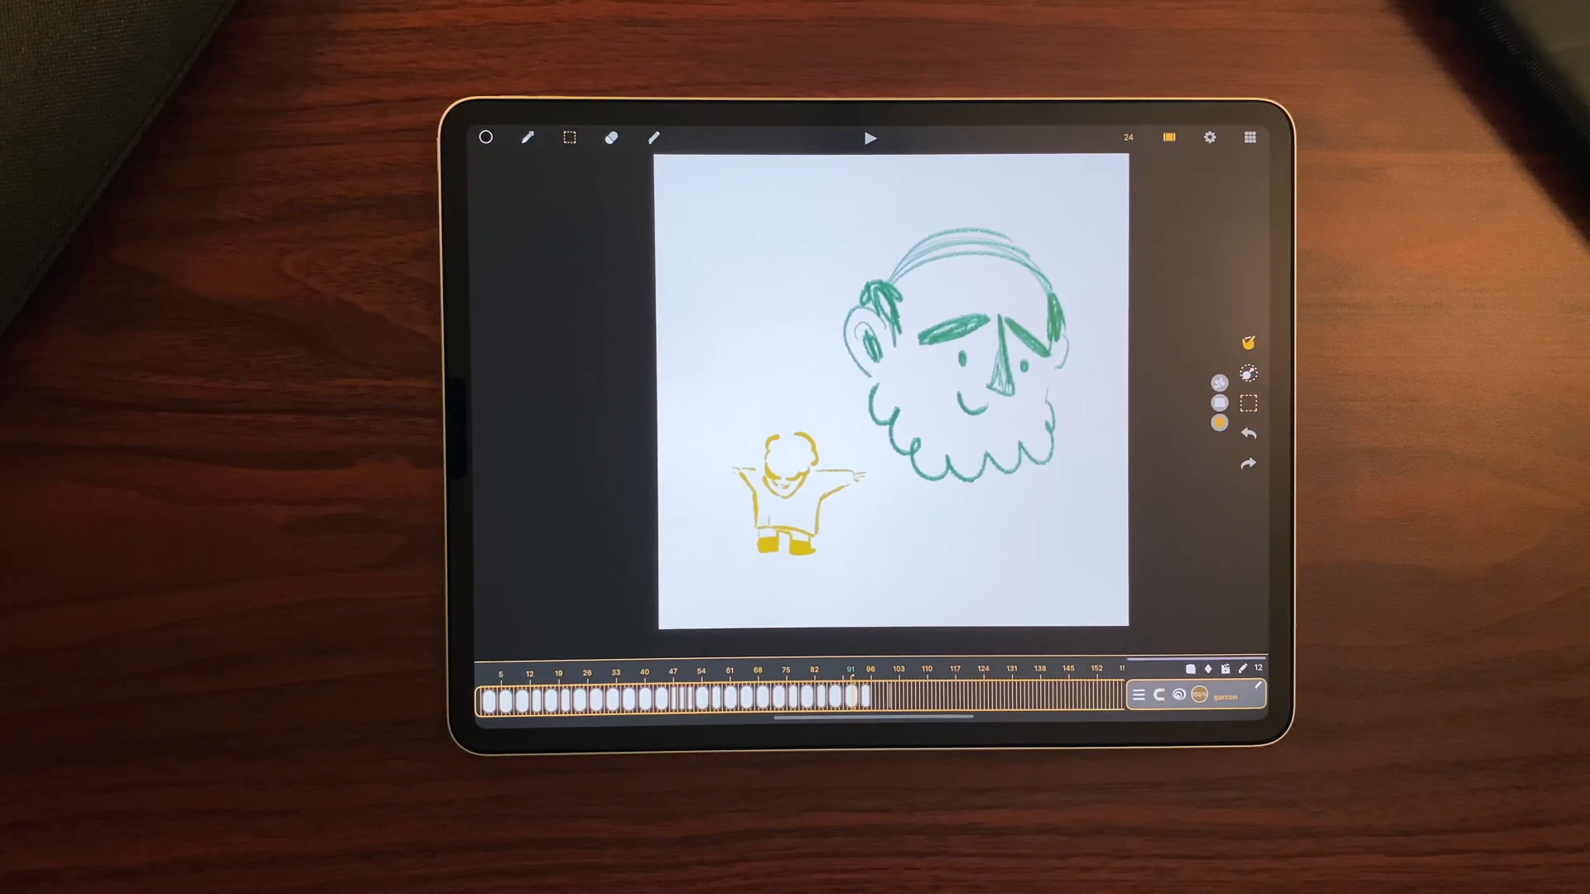